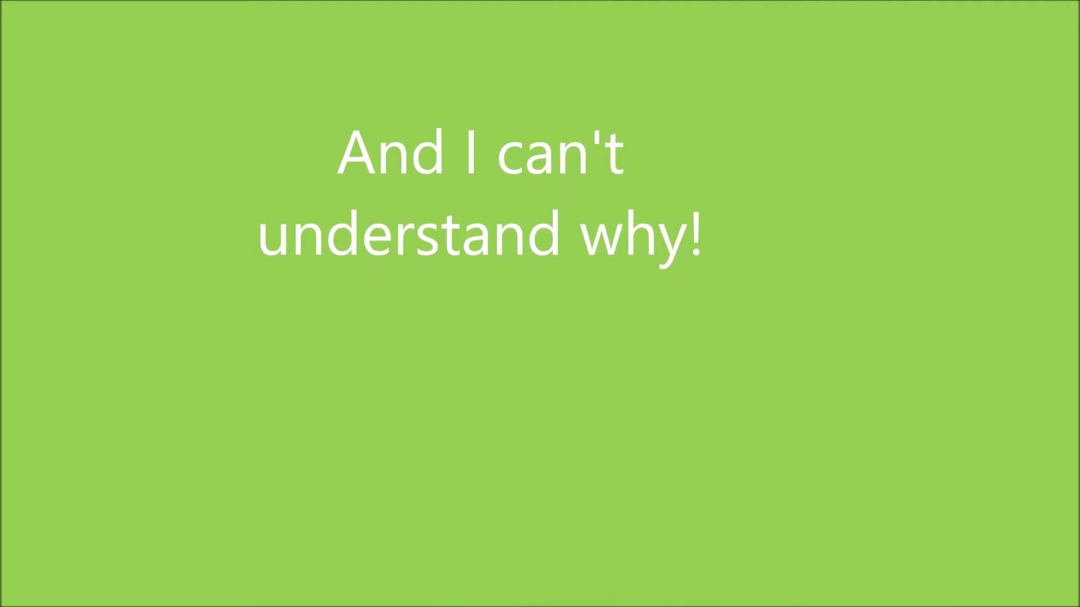
scroll(up, 3)
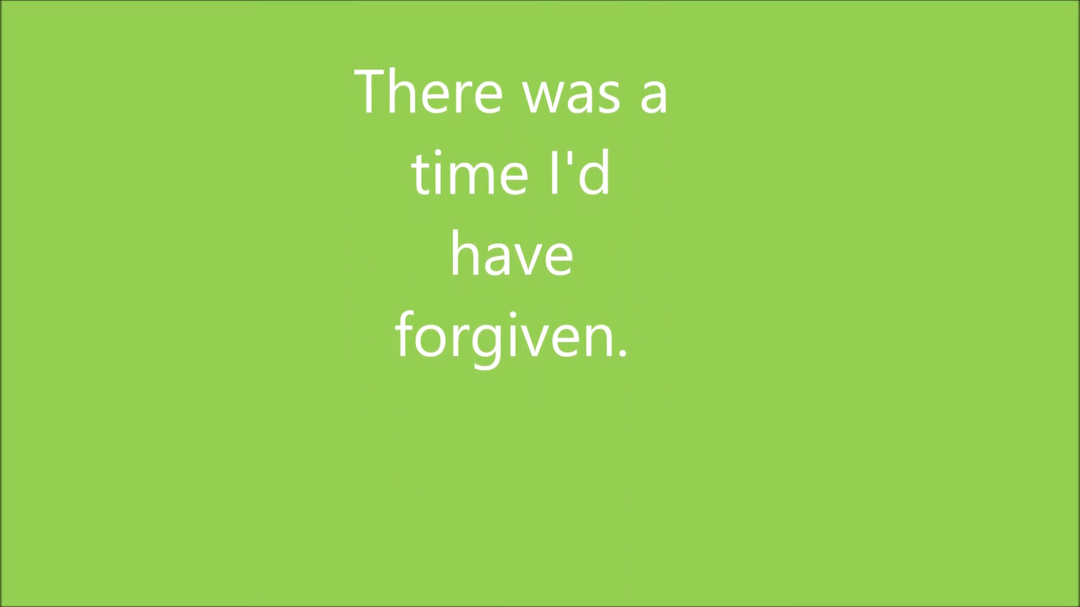
scroll(up, 3)
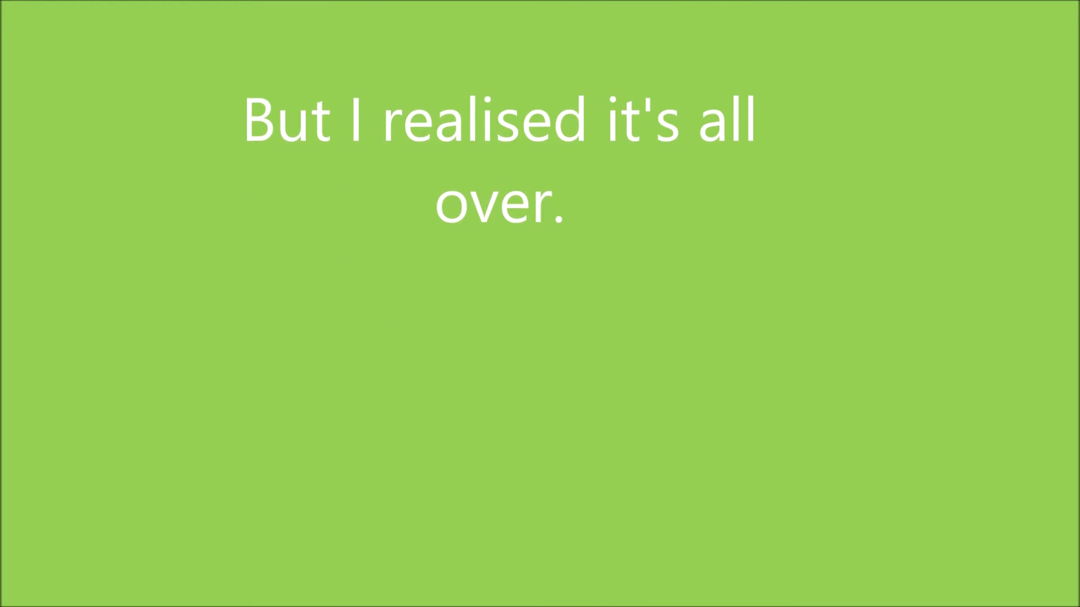
scroll(up, 3)
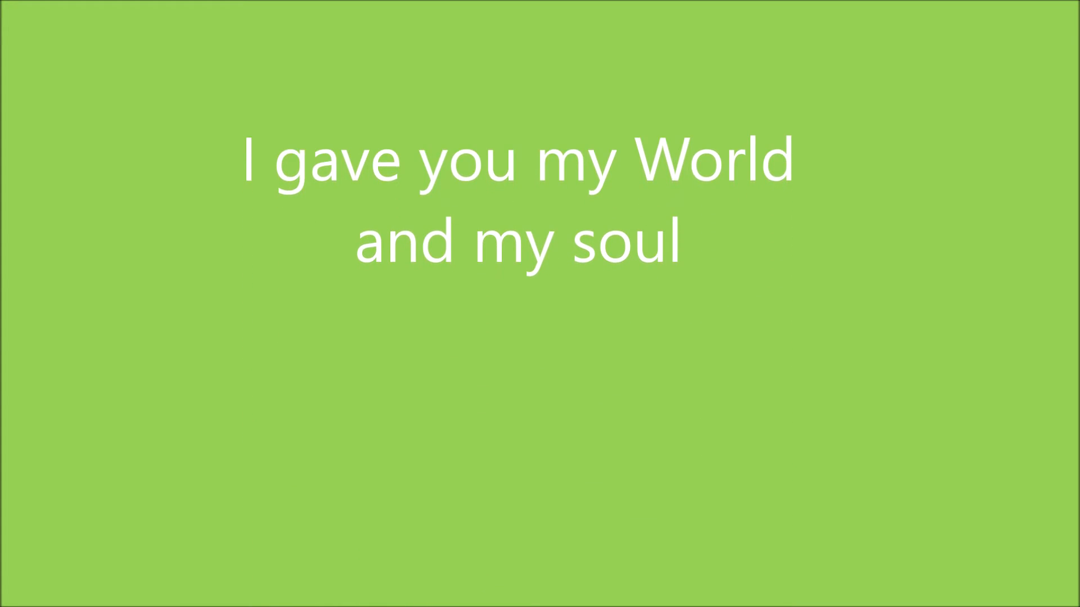
scroll(up, 3)
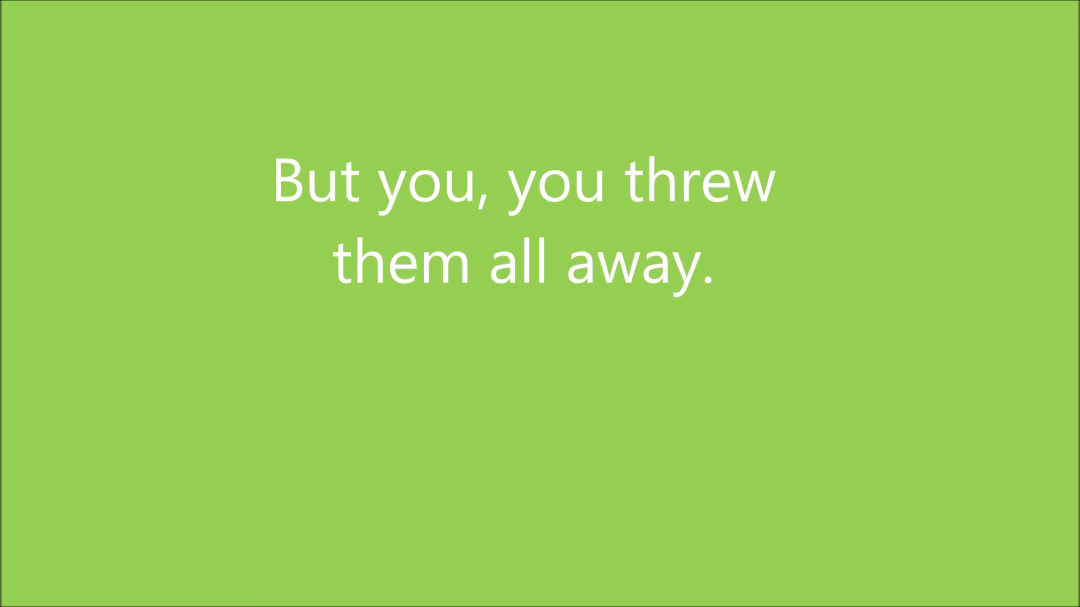
scroll(up, 3)
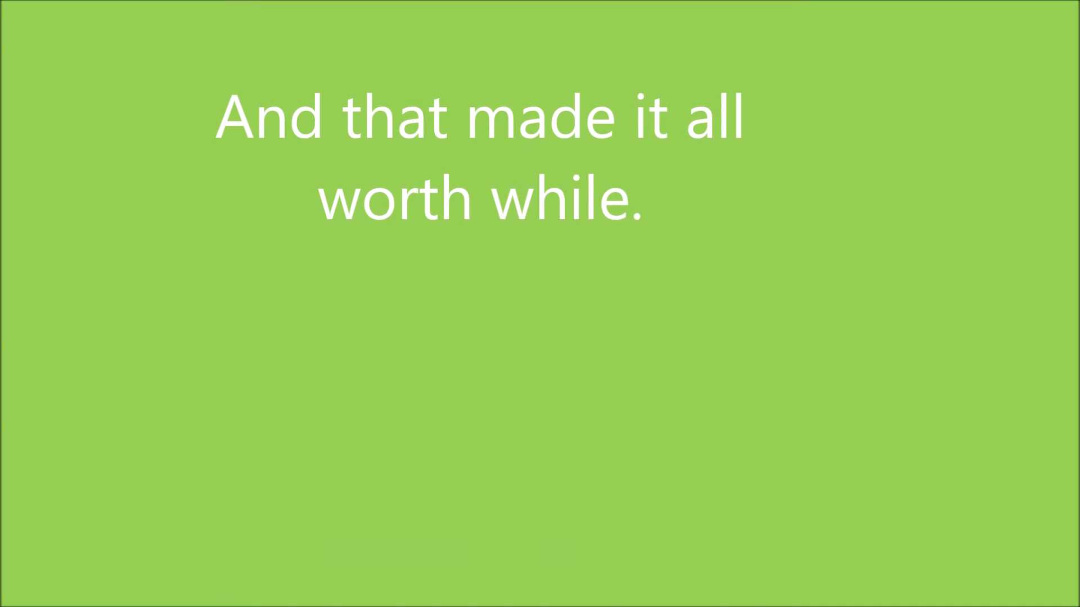
scroll(up, 3)
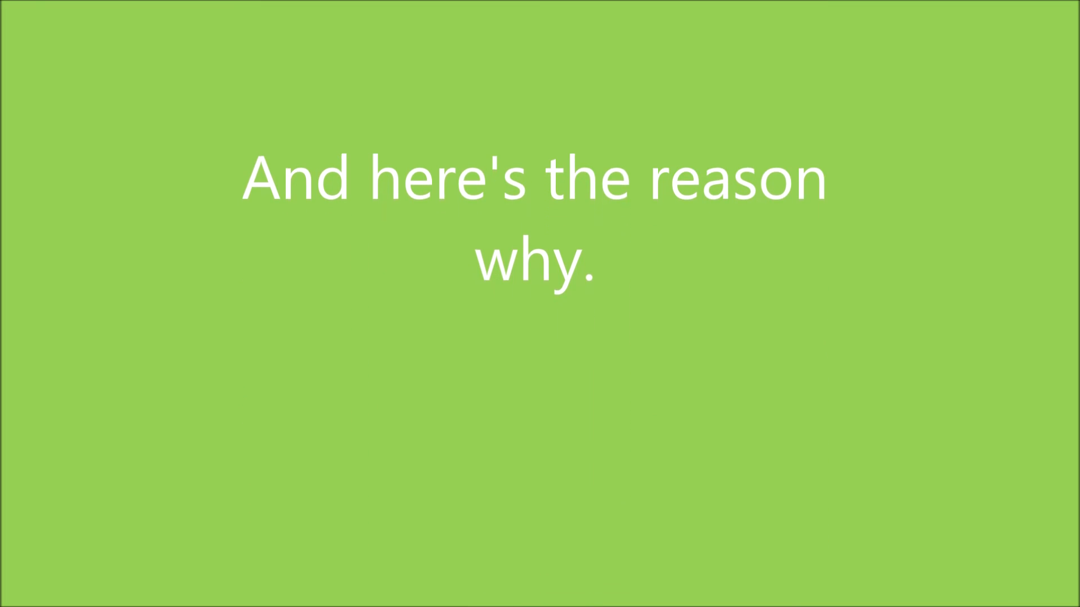
scroll(up, 3)
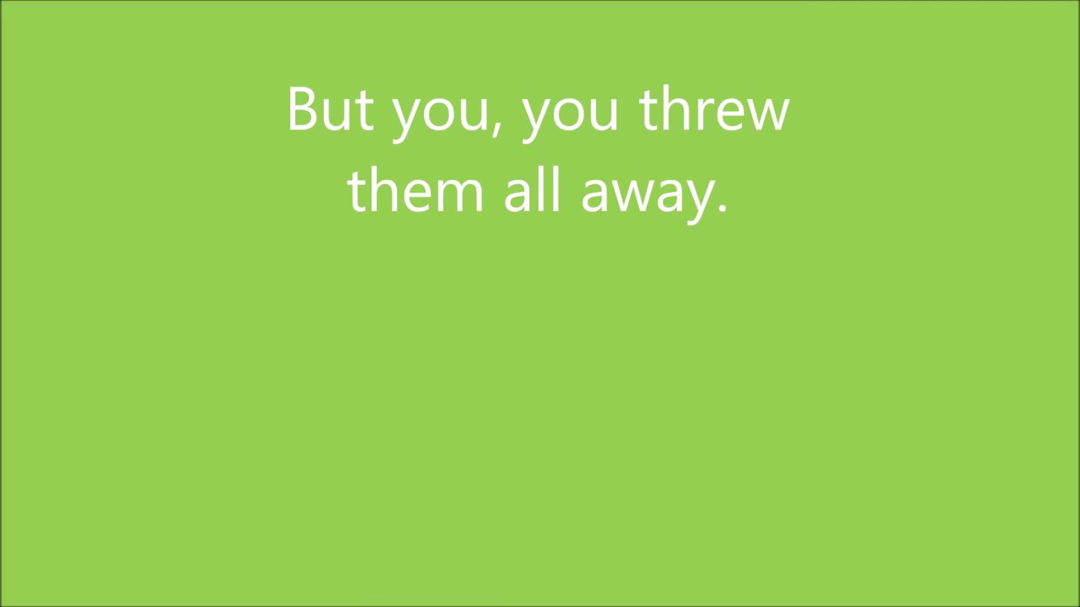
scroll(up, 3)
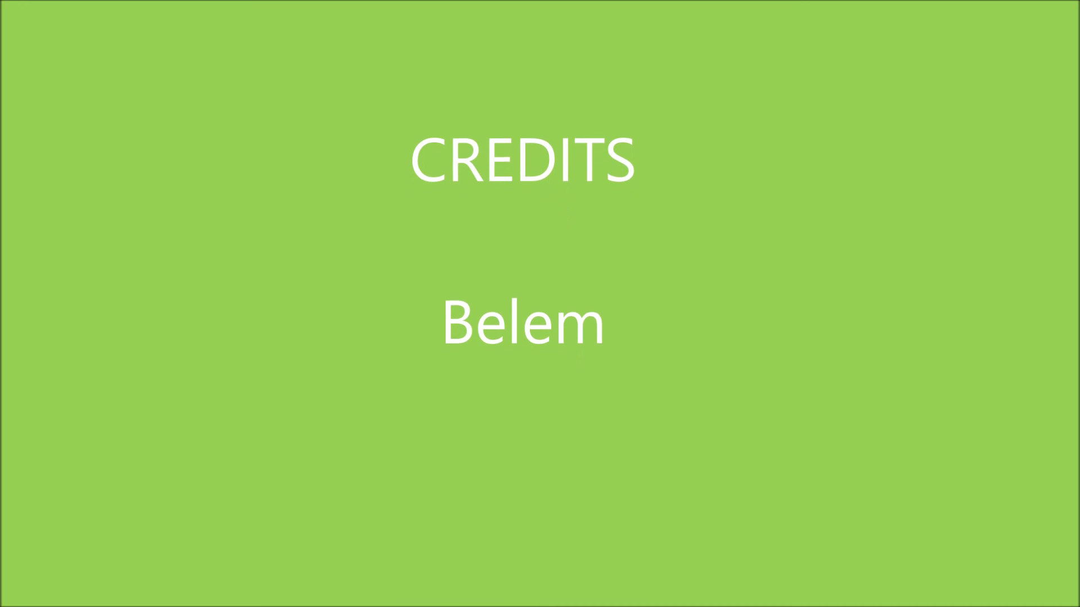
scroll(up, 3)
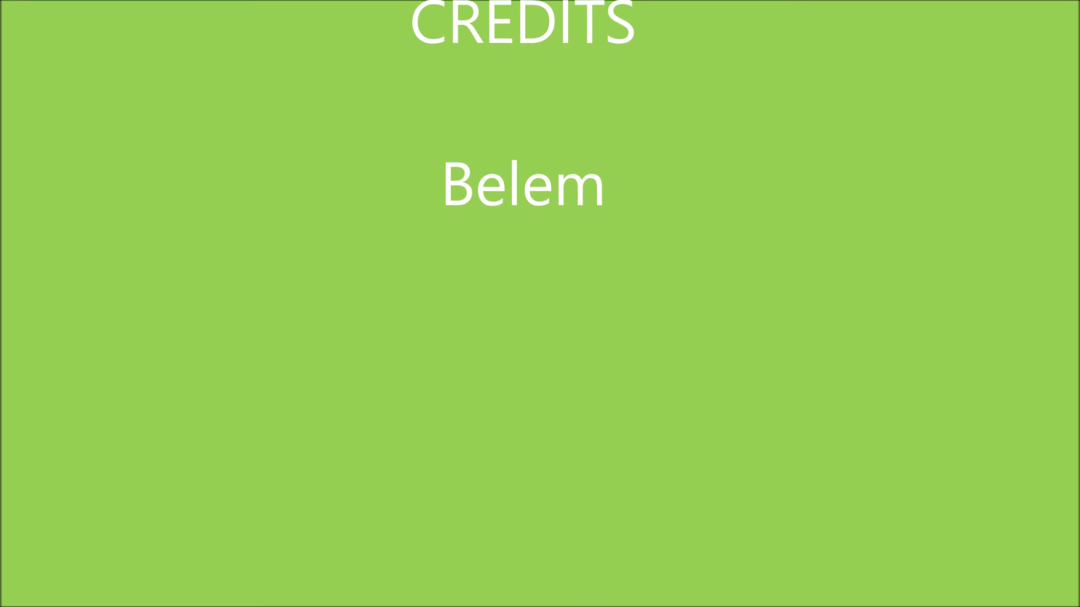
scroll(up, 3)
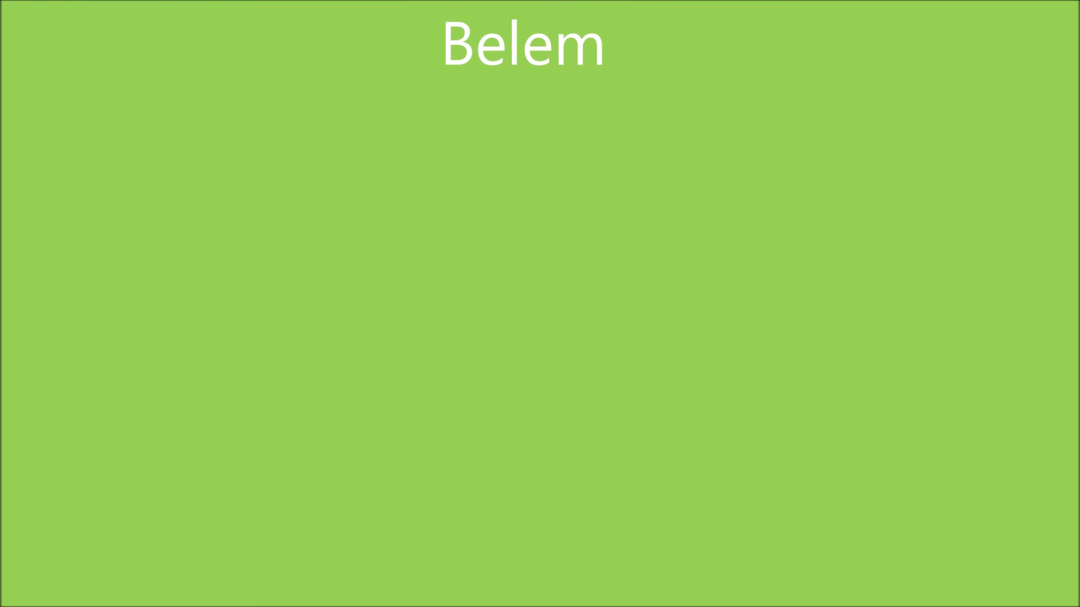